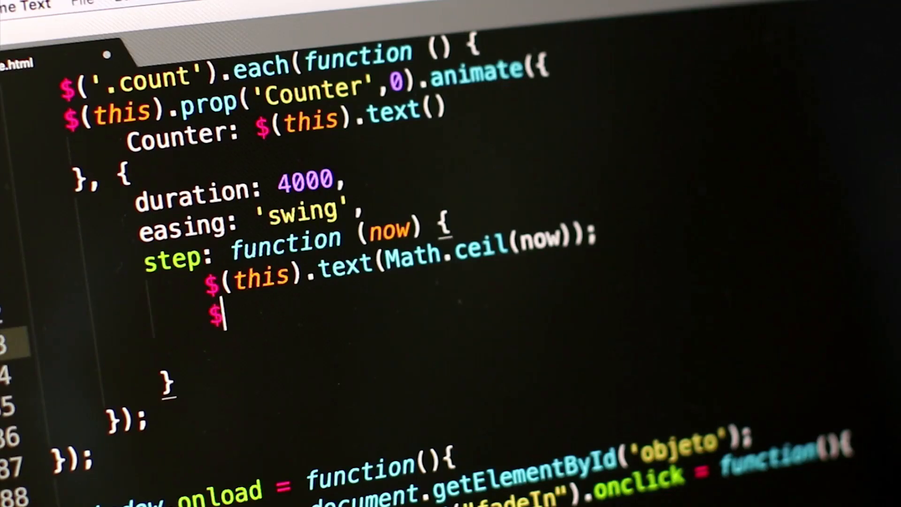
# Step: Scroll through the Visual Studio Code site content before heading to the marketplace
pyautogui.write('()')
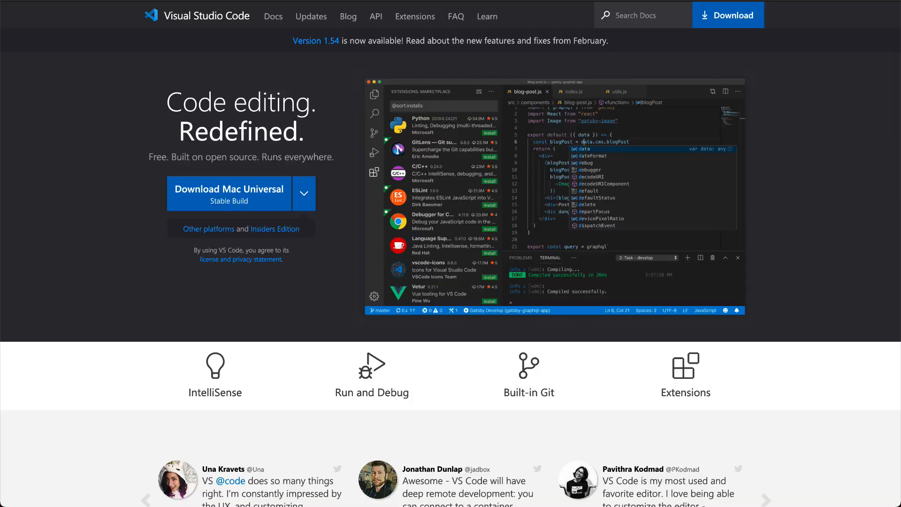
pyautogui.scroll(-3)
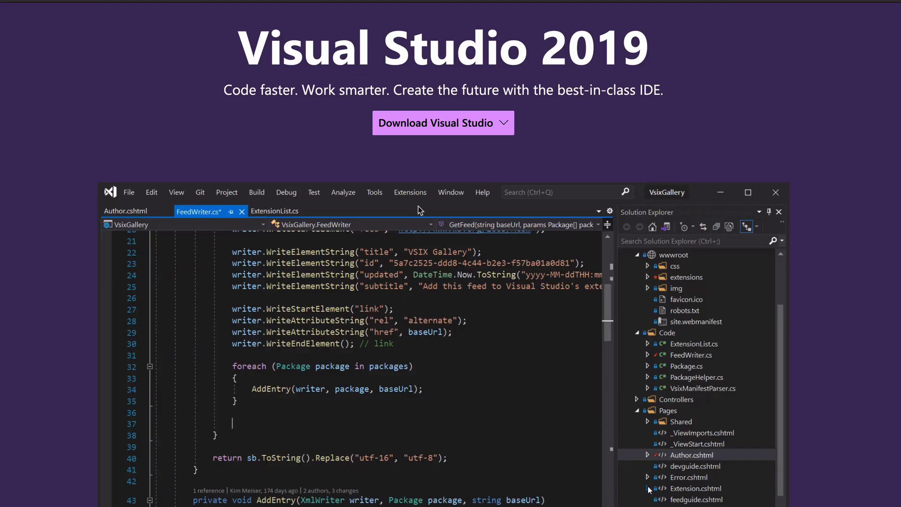
pyautogui.write('wri')
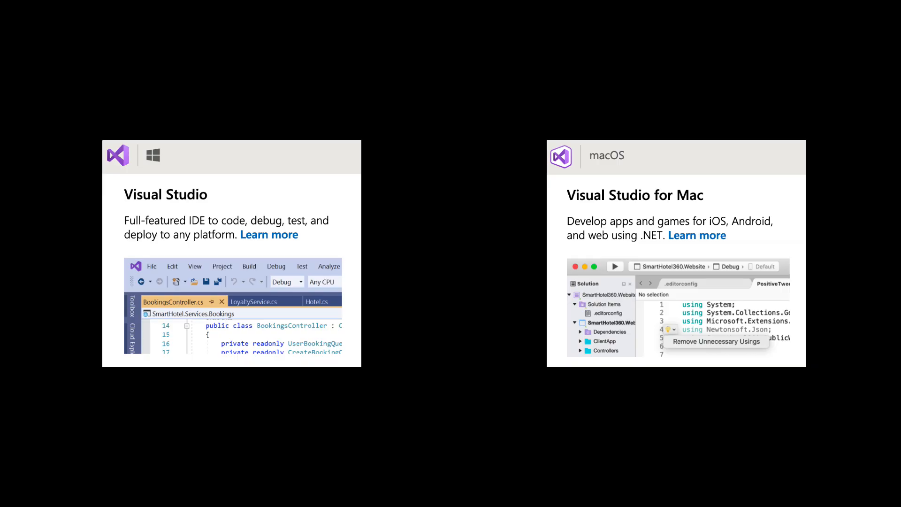
pyautogui.scroll(-3)
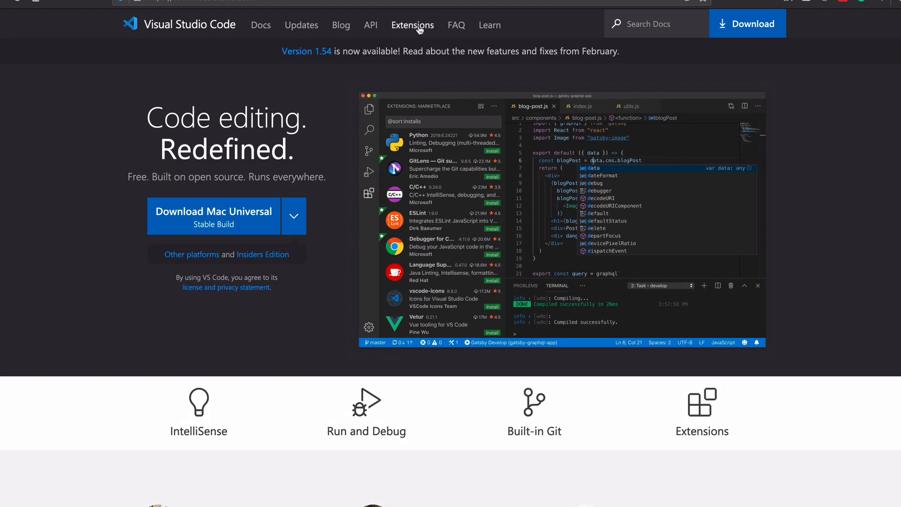
# Step: Search the Extensions marketplace for 'php' to list PHP extensions
pyautogui.click(413, 24)
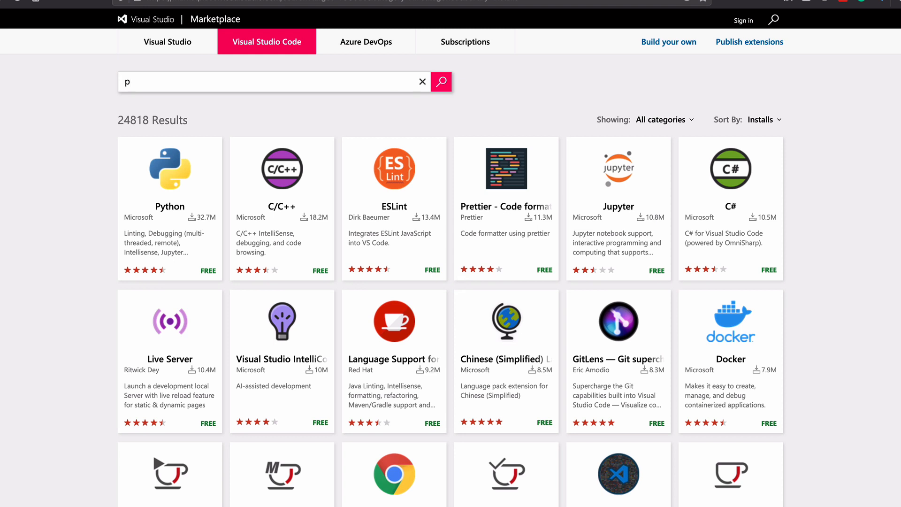
pyautogui.write('hp')
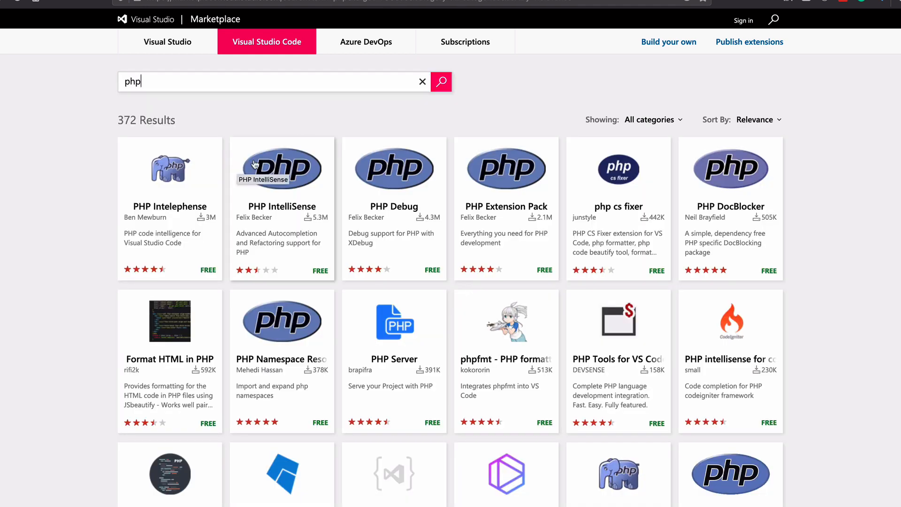
pyautogui.moveTo(749, 76)
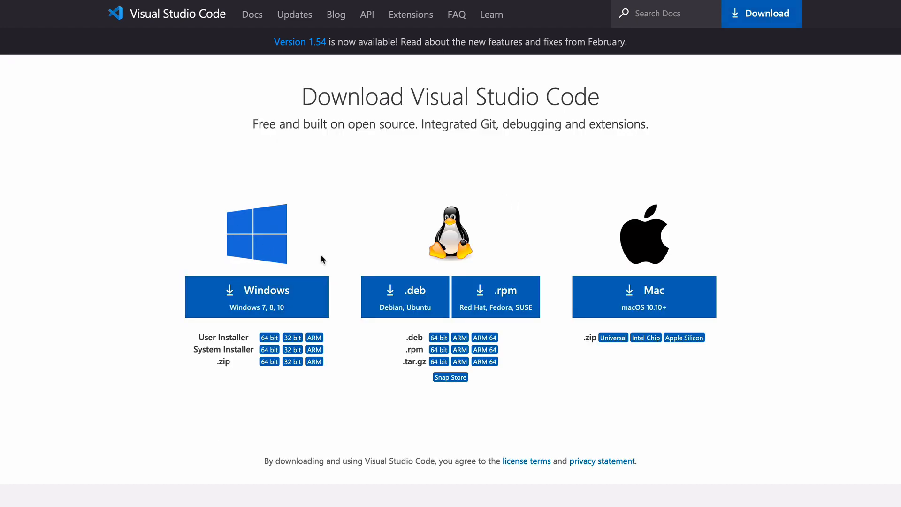
pyautogui.moveTo(779, 184)
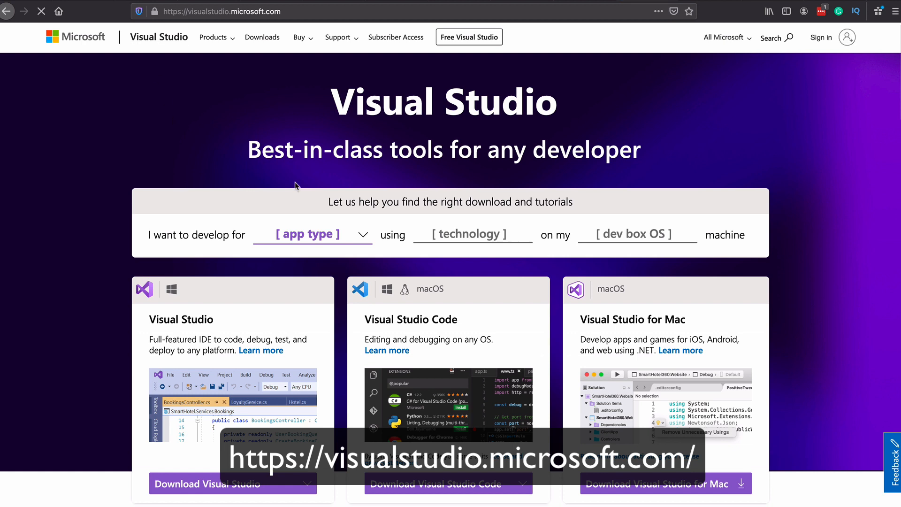
# Step: Set the download helper to Web/cloud app type and Windows dev machine, recommending Visual Studio 2019 & ASP.NET
pyautogui.click(312, 234)
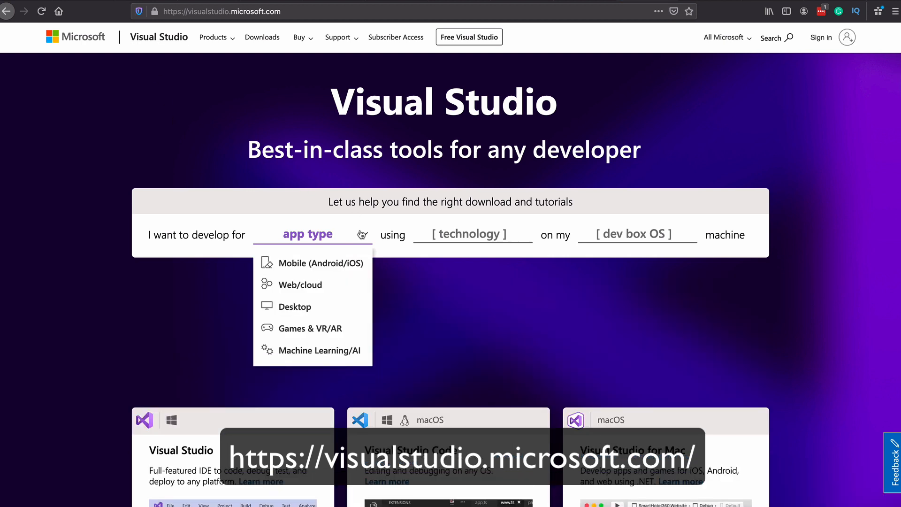
pyautogui.click(300, 285)
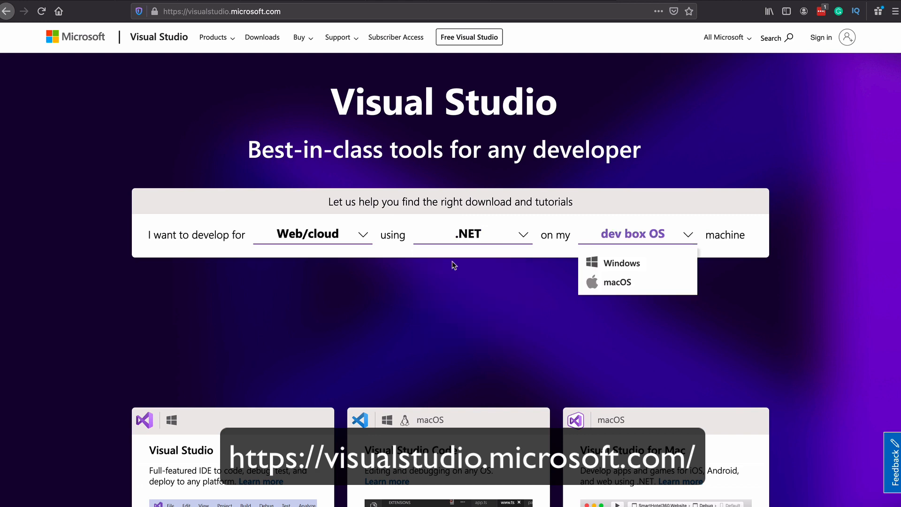
pyautogui.click(621, 263)
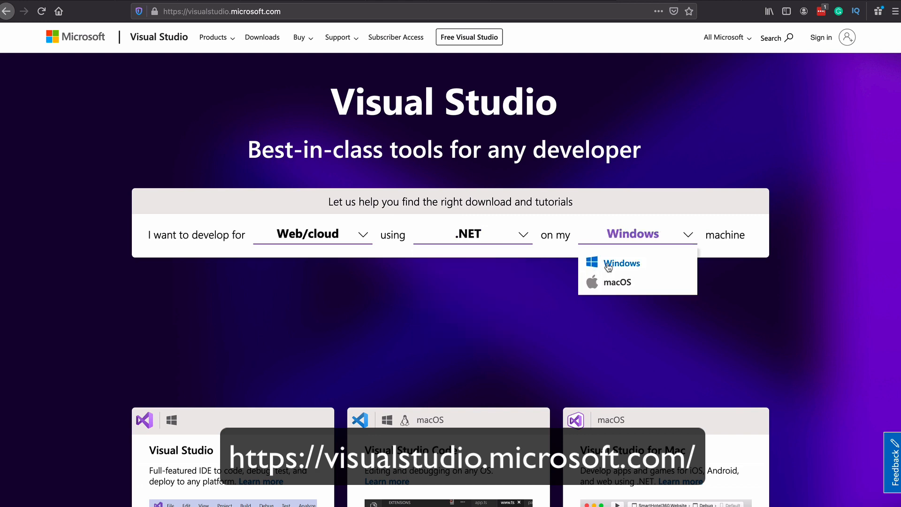
pyautogui.click(622, 263)
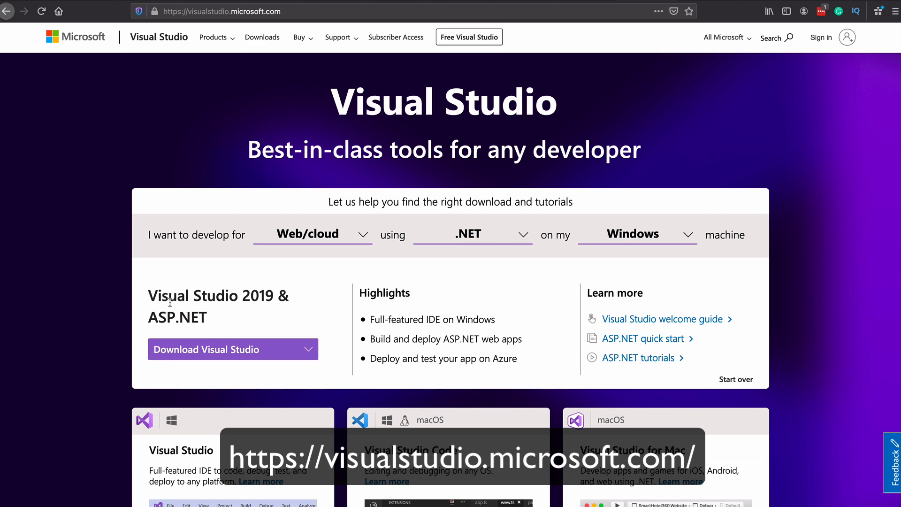
pyautogui.moveTo(361, 242)
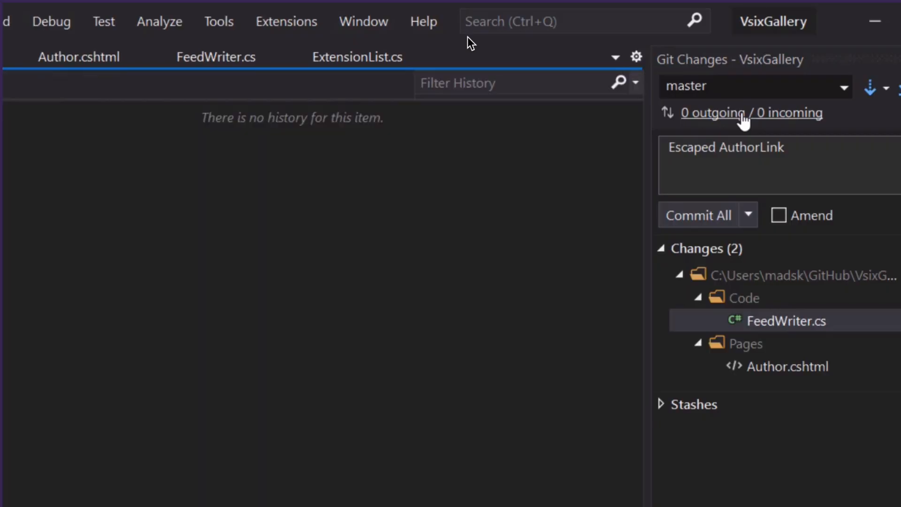
# Step: Show the VsixGallery local commit history from Git Changes and expand the Commit All dropdown
pyautogui.click(748, 214)
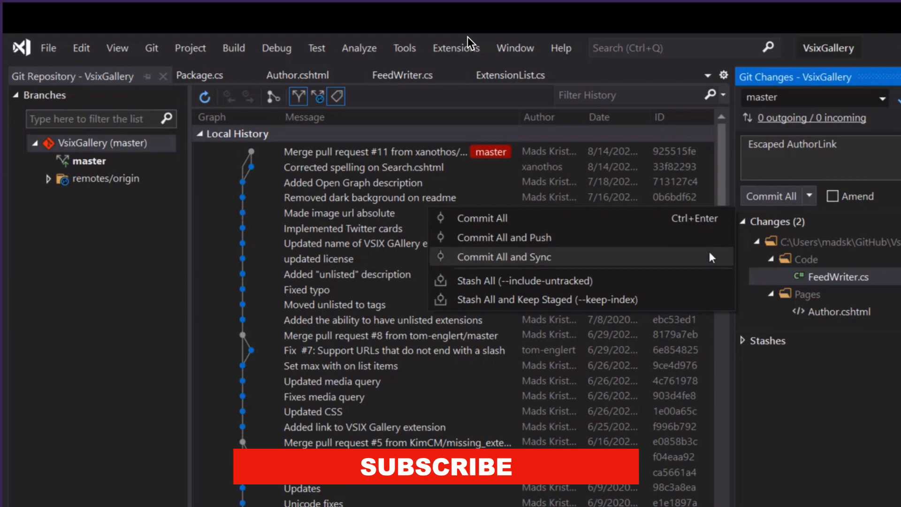
pyautogui.click(150, 45)
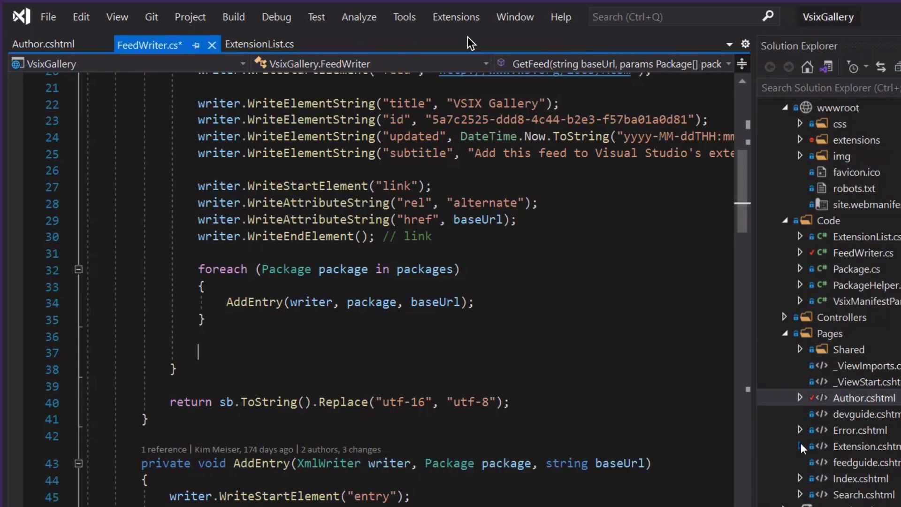